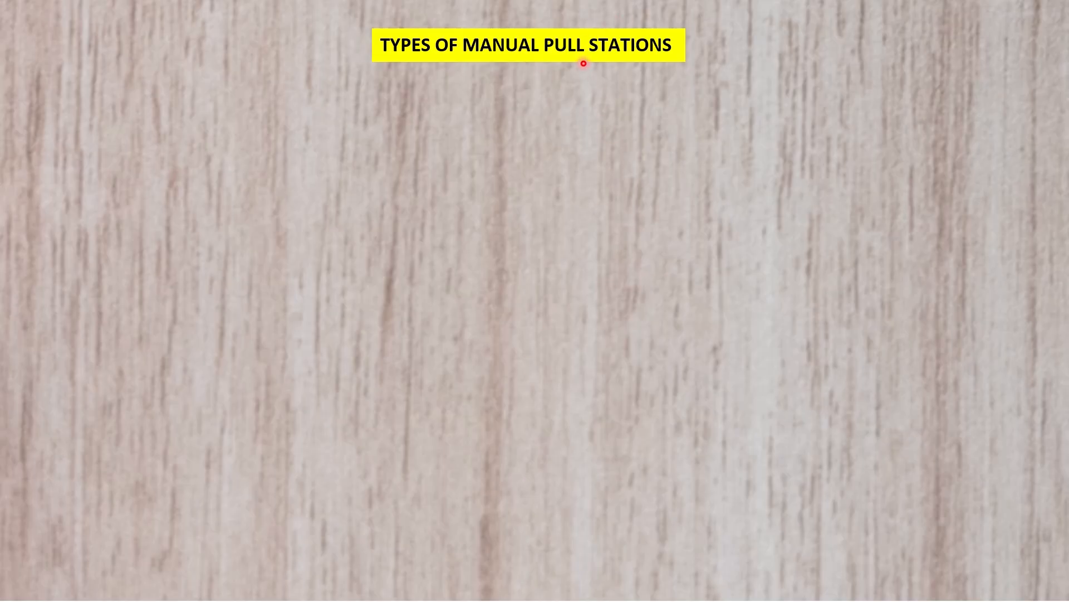
mouse_move(453, 442)
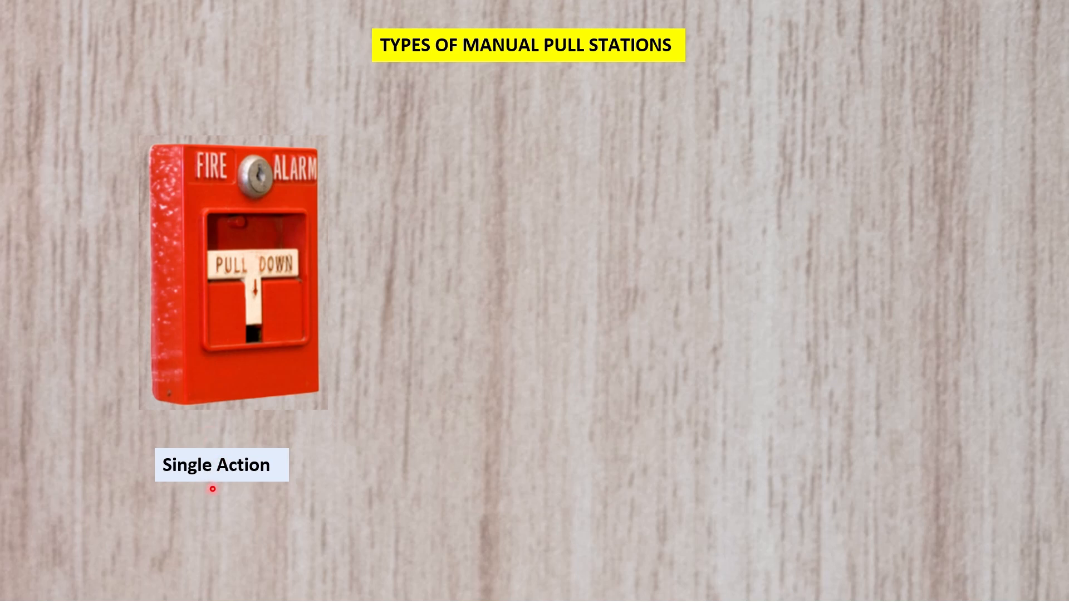
mouse_move(981, 367)
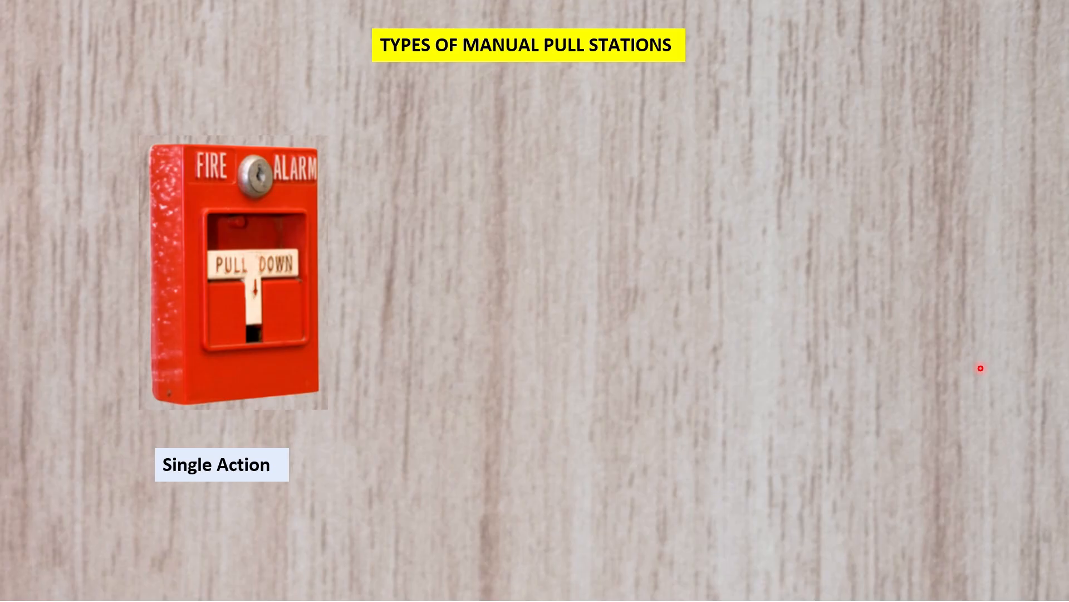
mouse_move(280, 266)
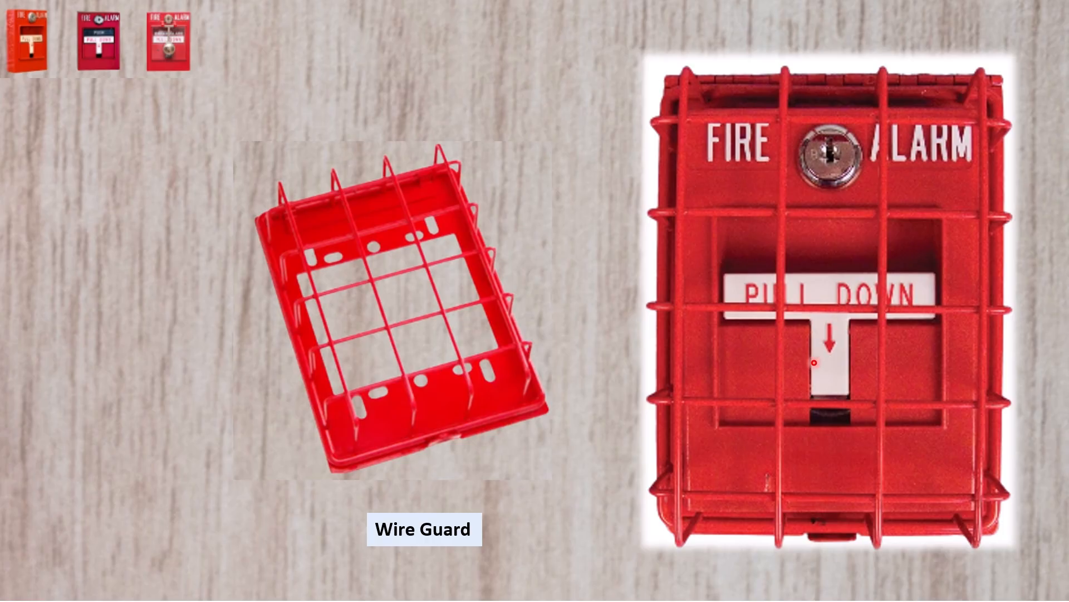
mouse_move(860, 511)
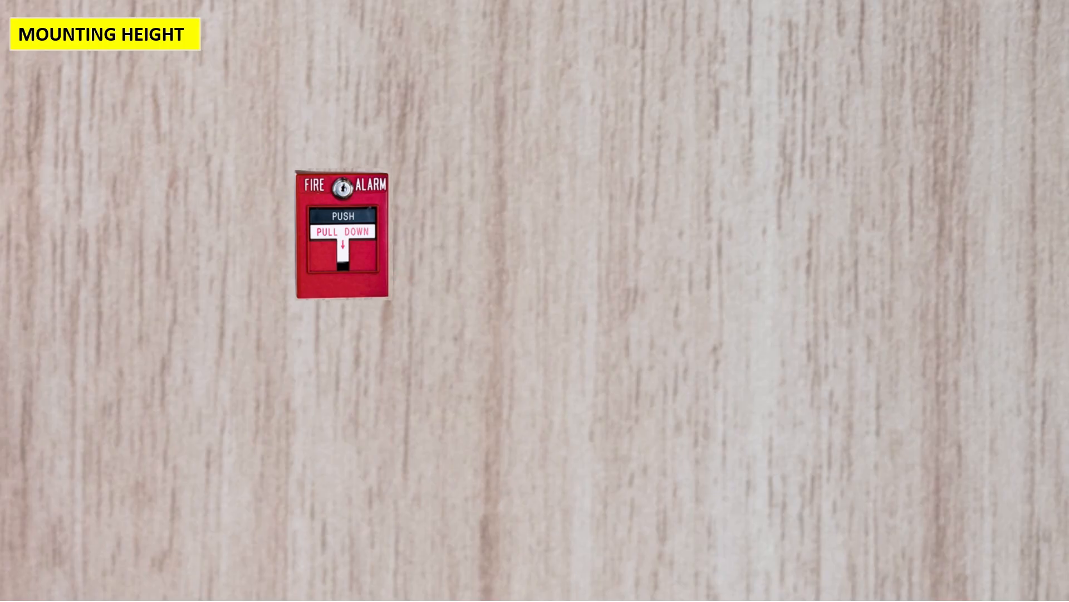
Sketch the FFL floor line, note Min = 1.07 m and Max = 1.22 m, and begin a door
drag(354, 508, 750, 490)
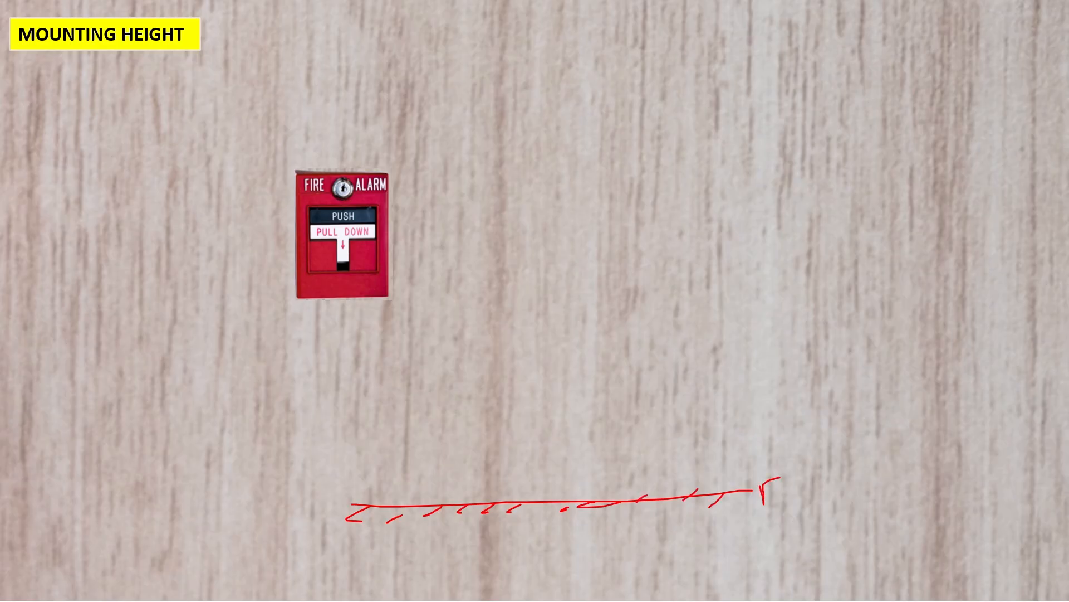
text(ff)
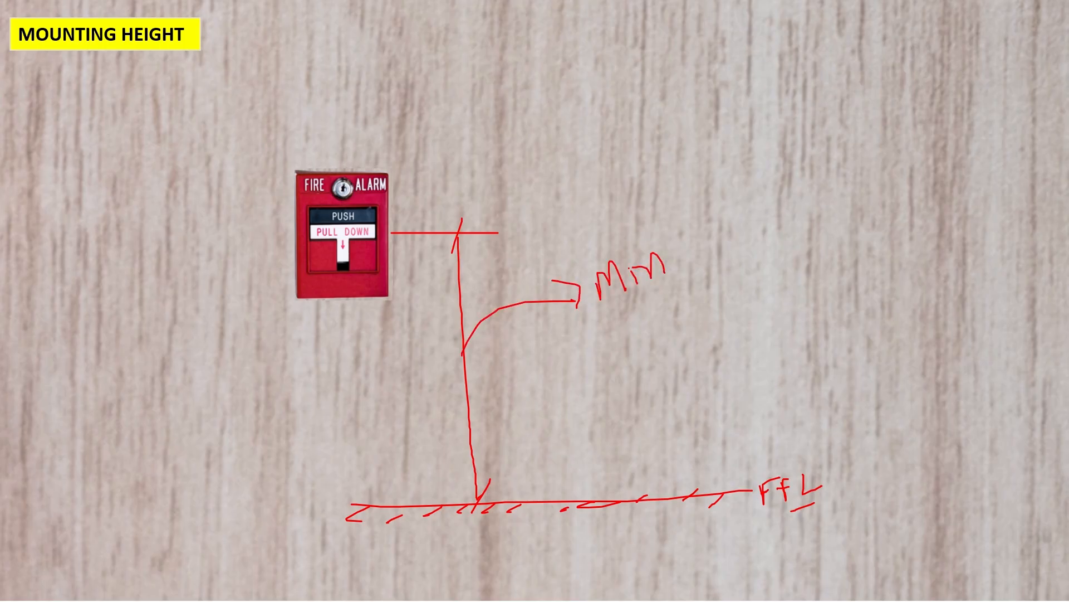
text(=1.L)
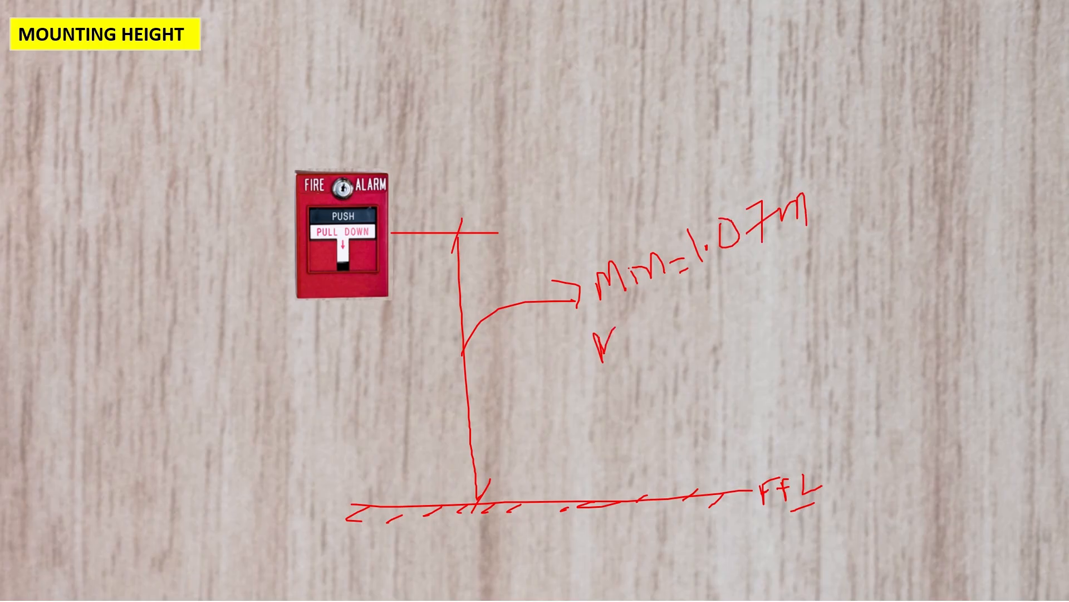
text(Max =1.22 m)
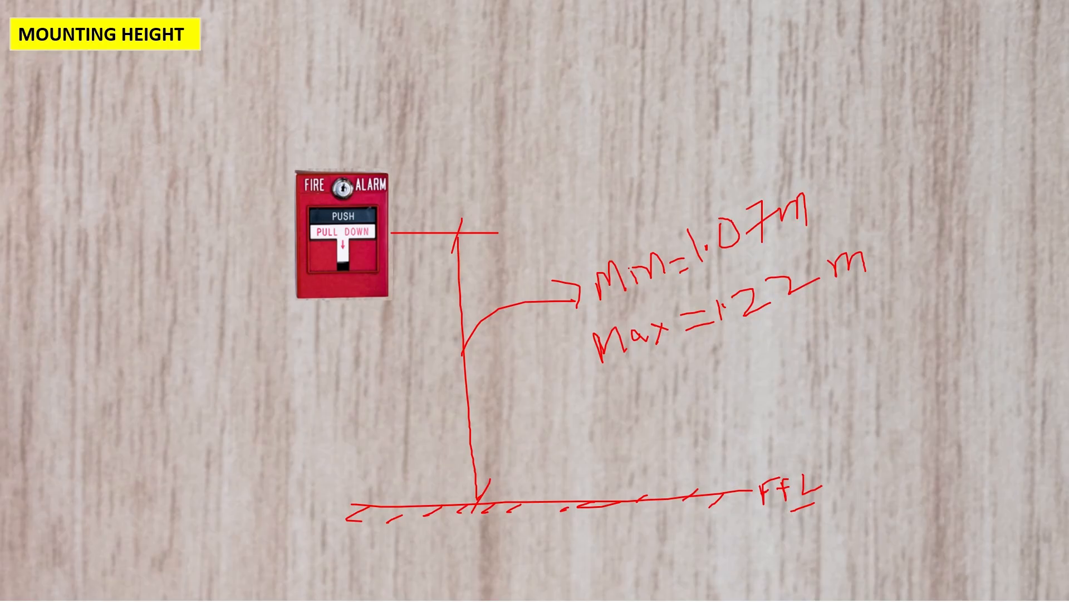
drag(262, 131, 270, 461)
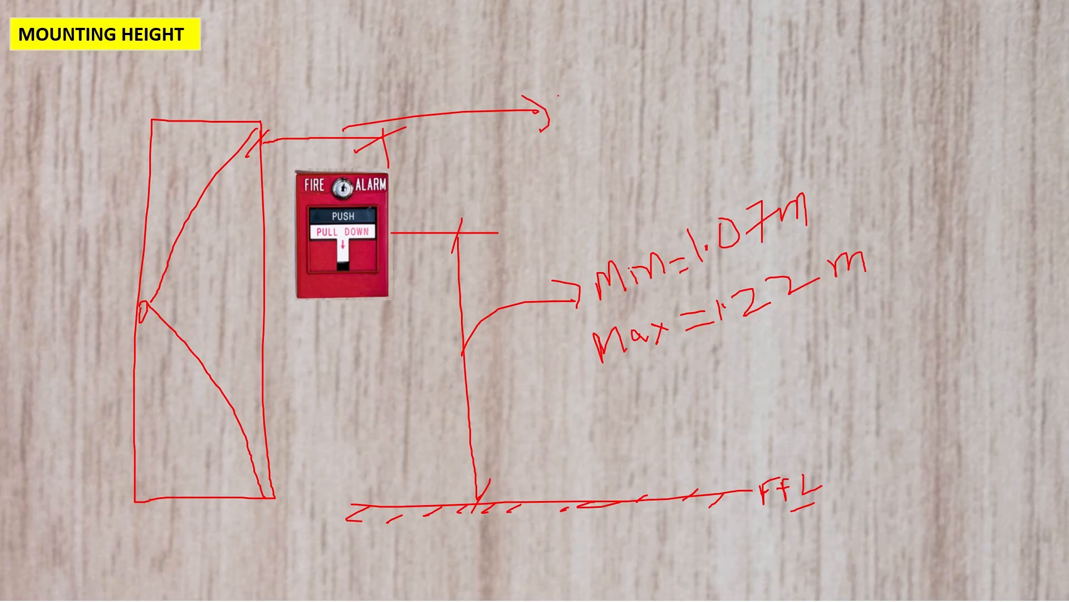
Label the door-to-pull-station dimension arrow 1.5m
text(1.5m)
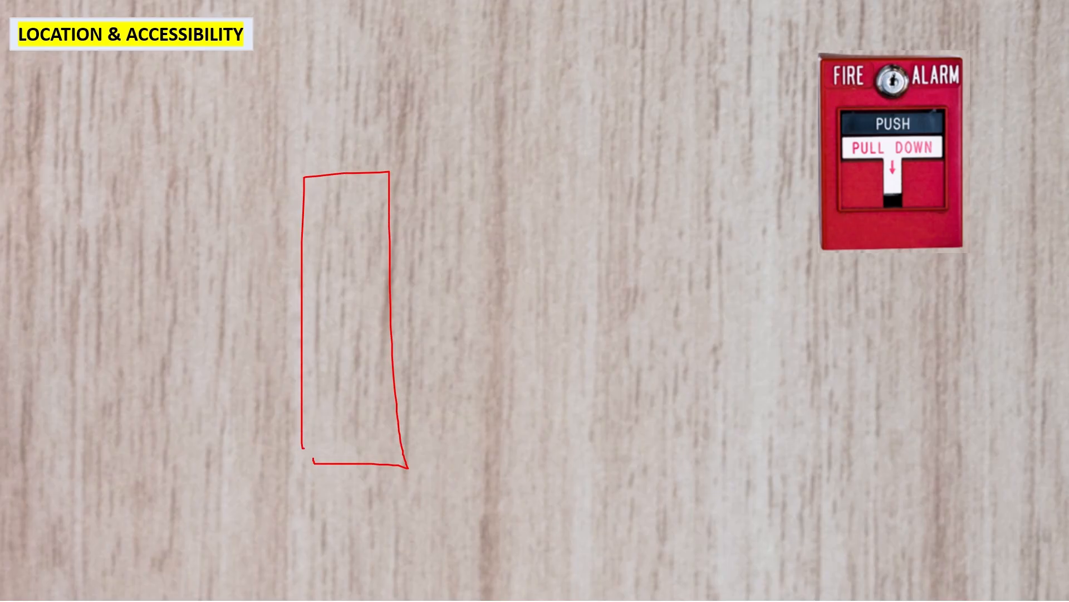
Add a door knob, two arrows toward Bldg, and a labelled small pull station box
drag(321, 287, 314, 321)
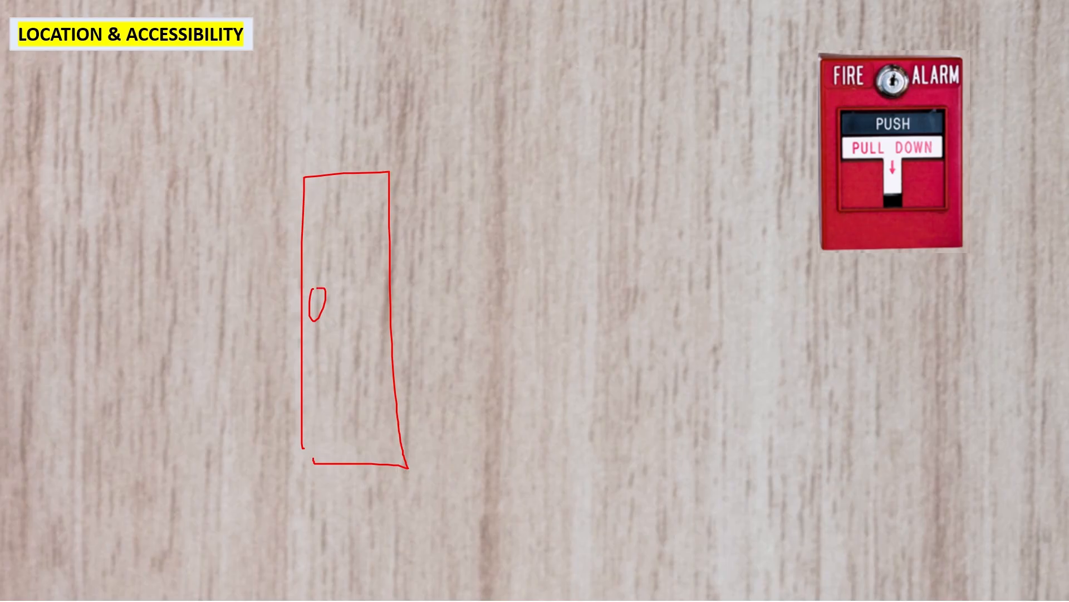
drag(335, 271, 471, 208)
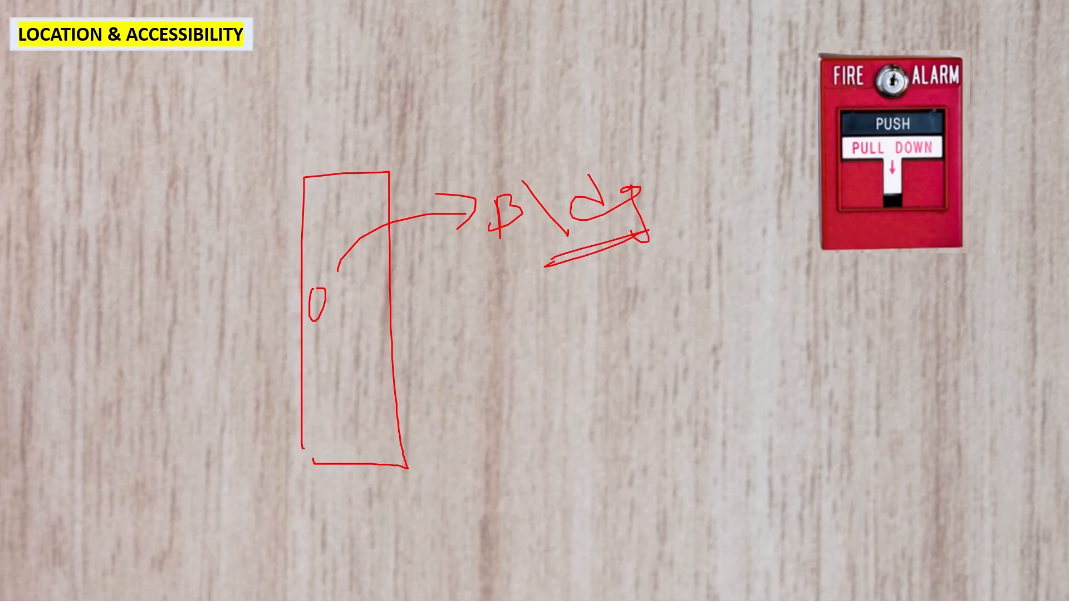
drag(388, 262, 457, 262)
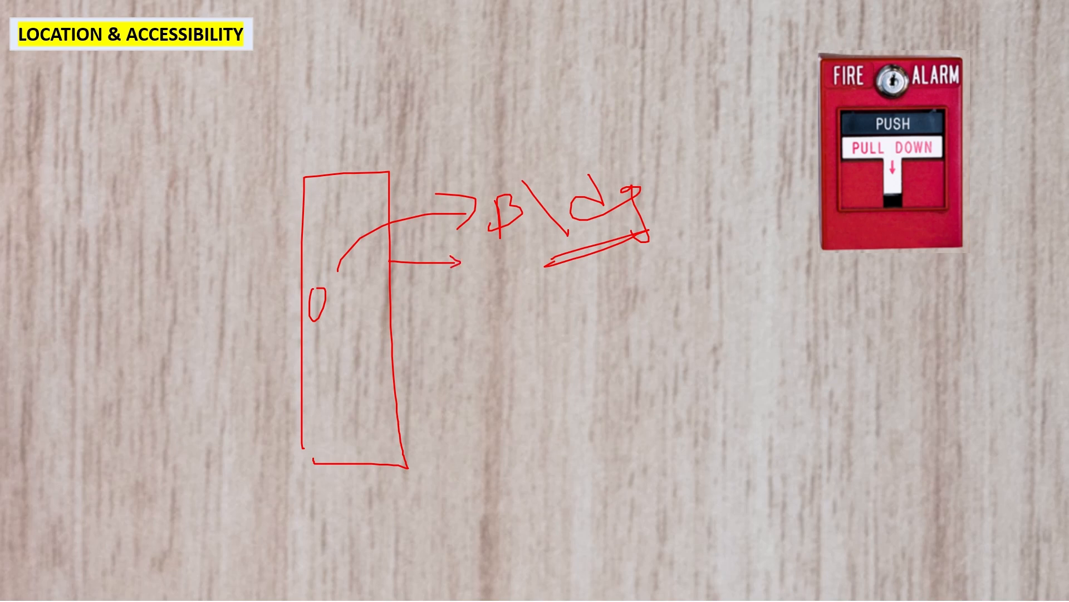
drag(456, 259, 491, 317)
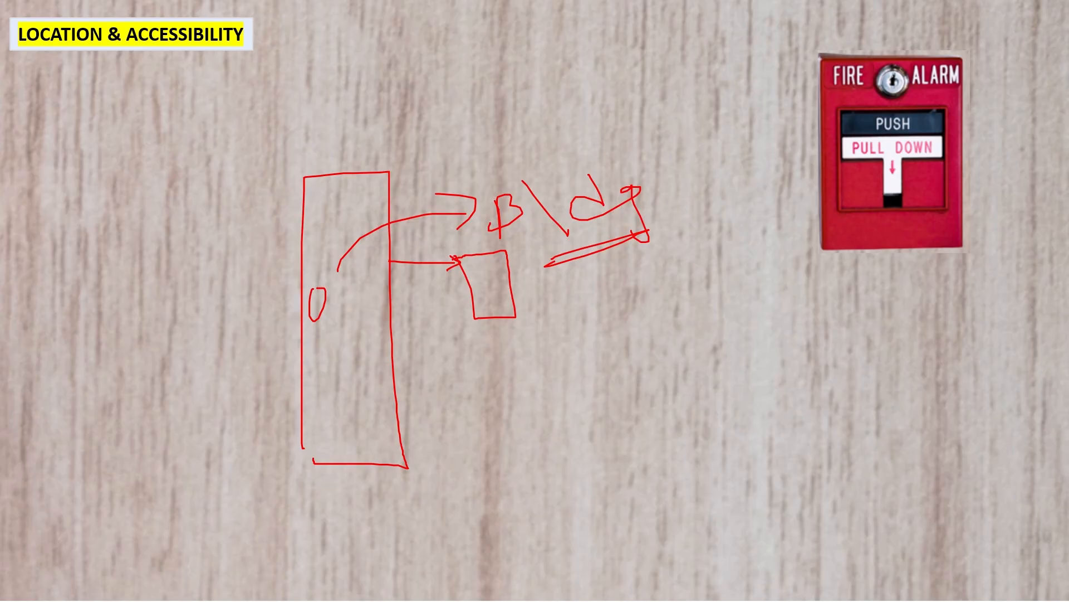
drag(481, 283, 505, 317)
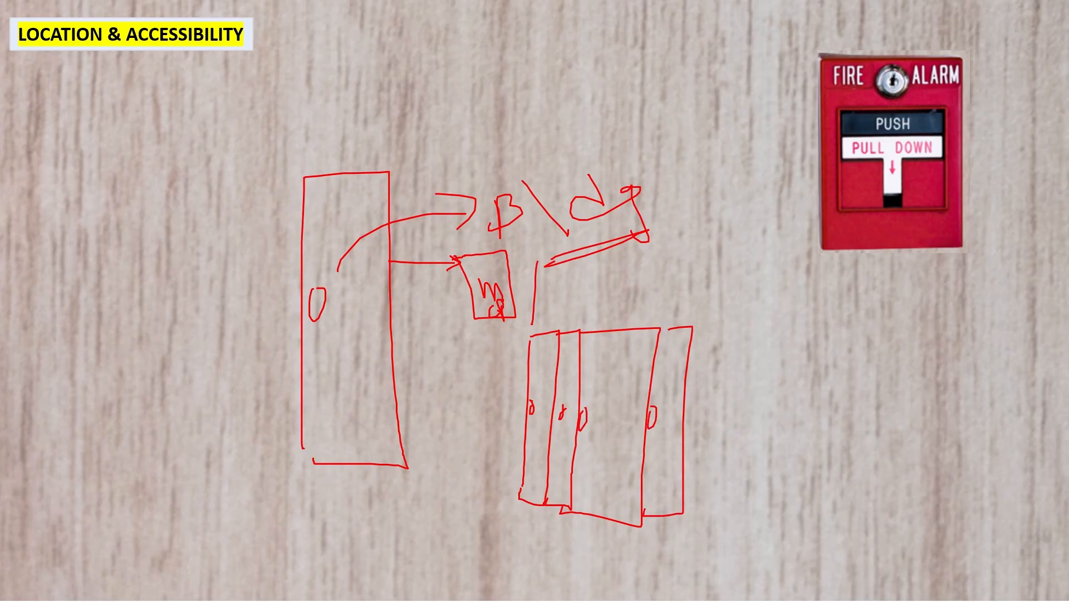
Draw a dimension line over the exit doors and pull stations with arrows at both sides
drag(538, 289, 703, 280)
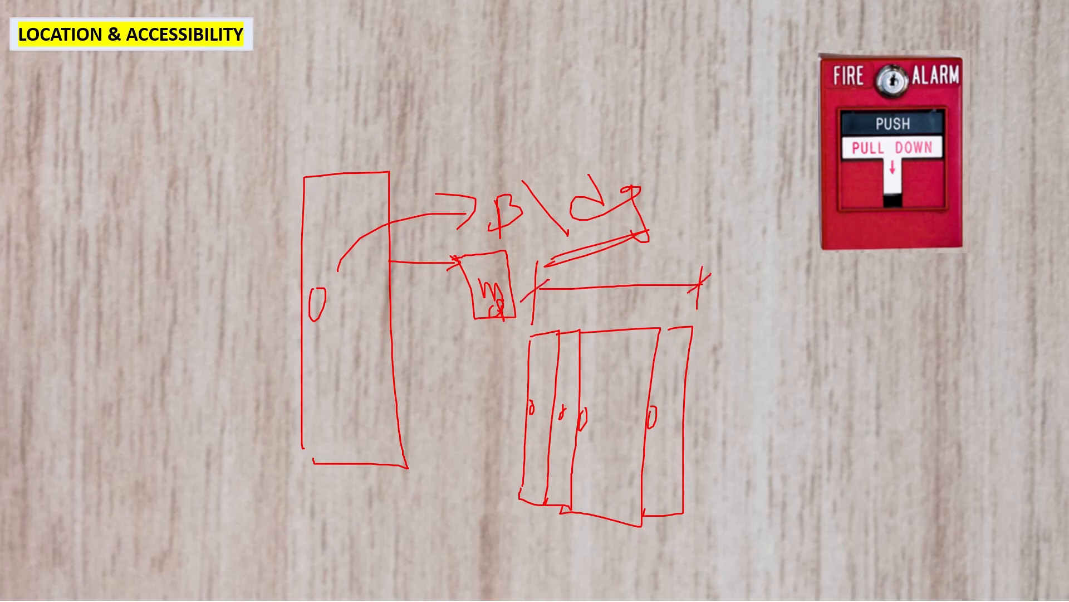
drag(498, 358, 508, 386)
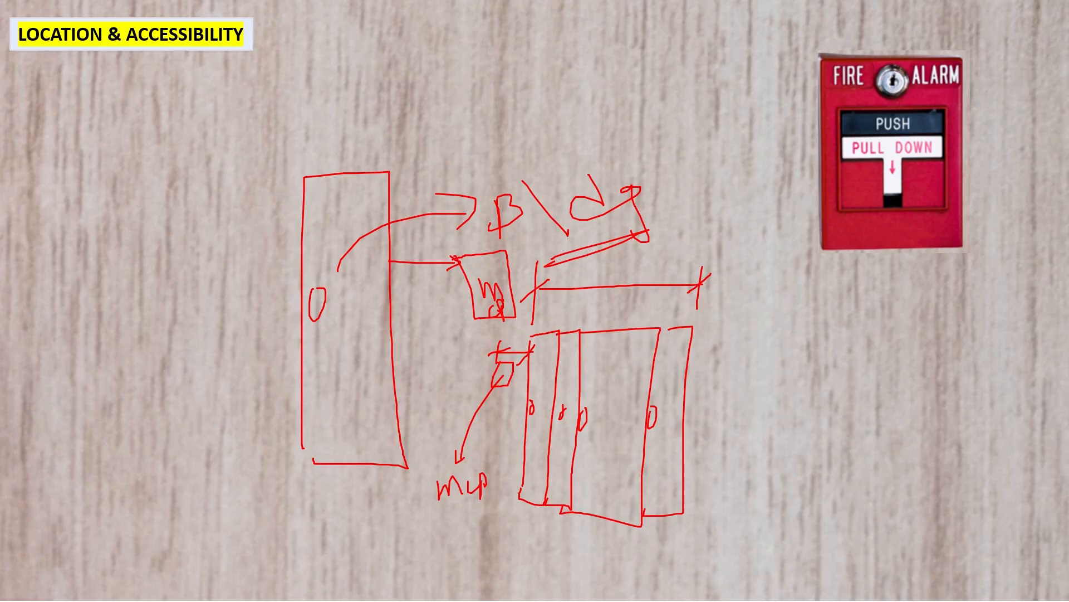
drag(700, 368, 720, 392)
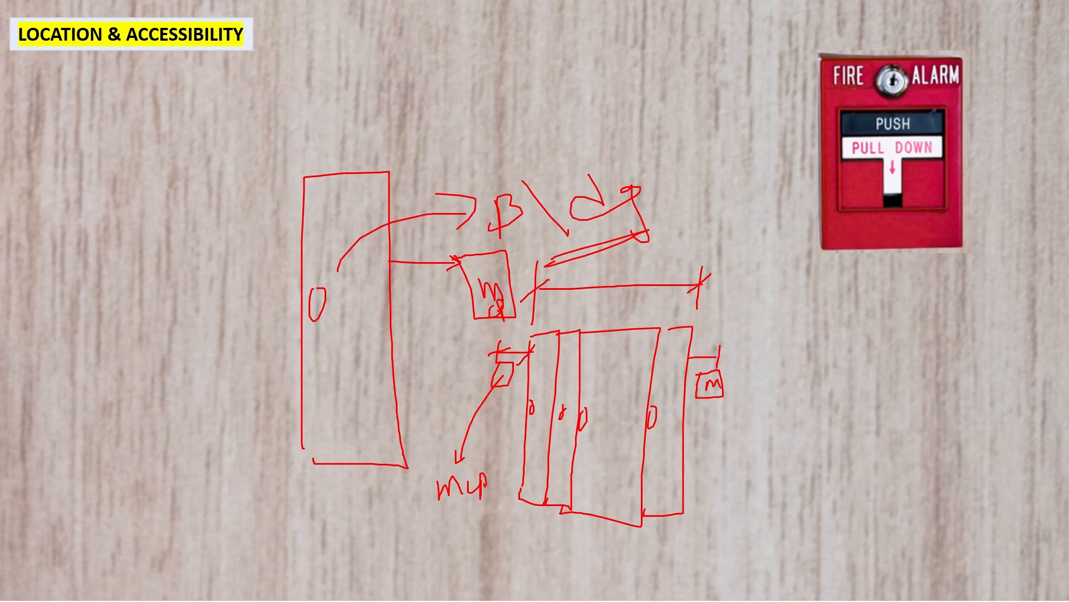
drag(709, 369, 733, 317)
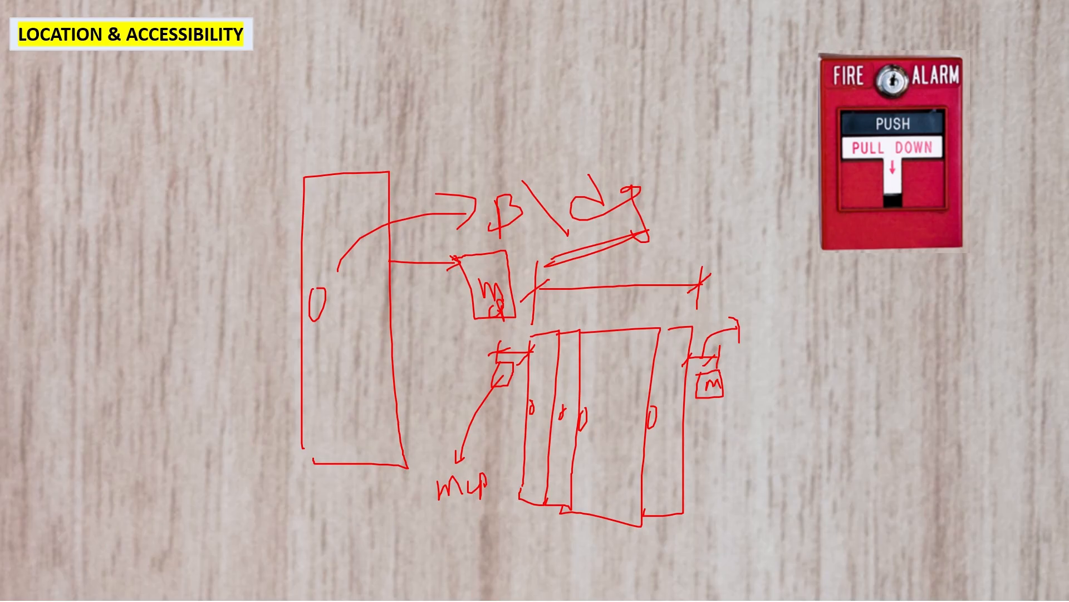
drag(617, 283, 733, 246)
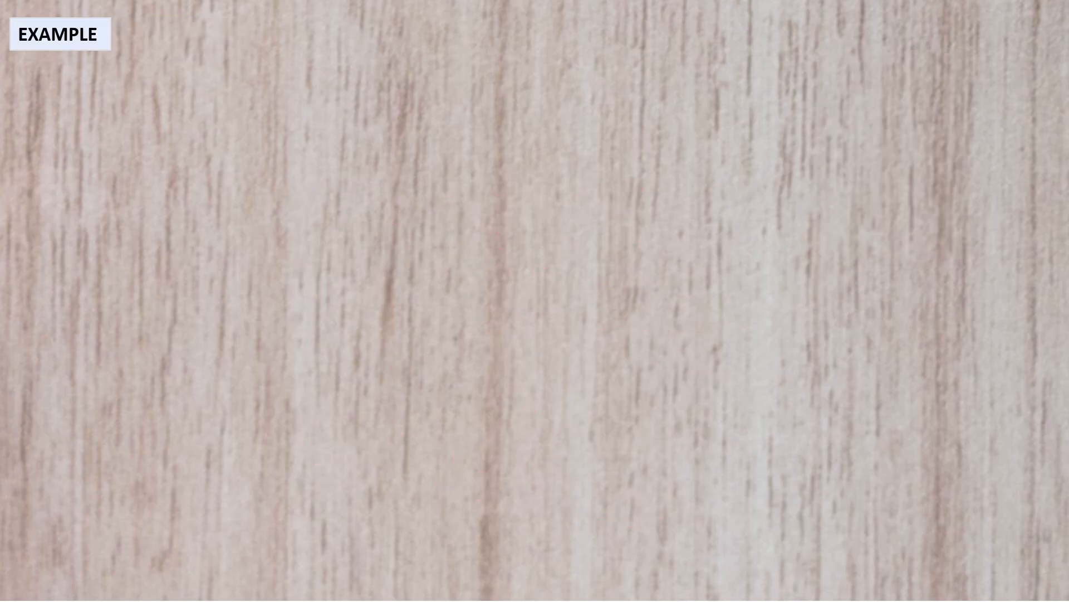
Sketch the bottom row of rooms, a hatched lower-left stair, and a TD label
click(175, 111)
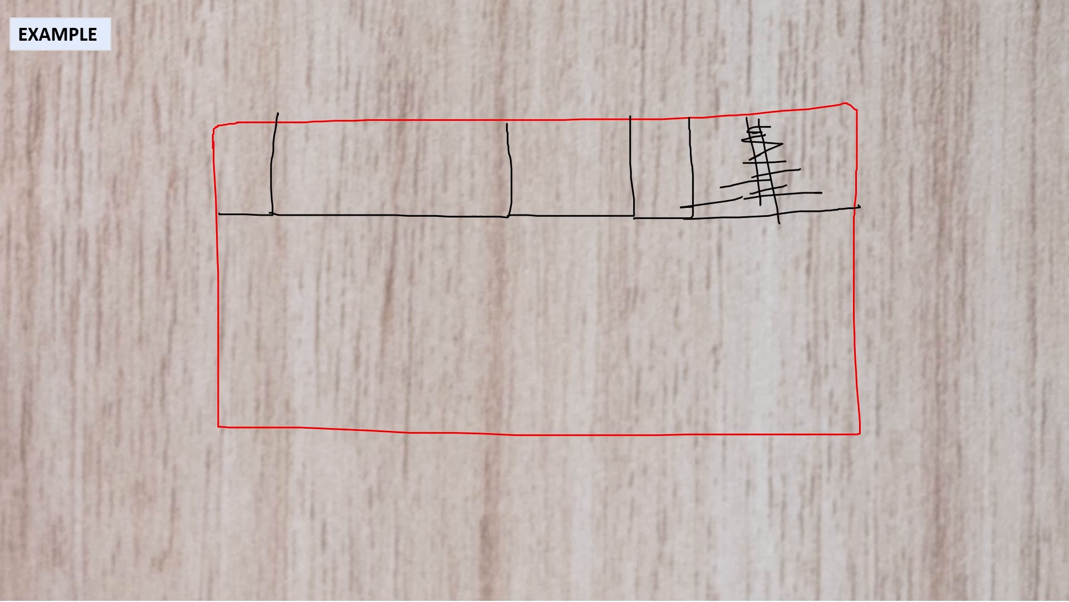
drag(224, 352, 345, 424)
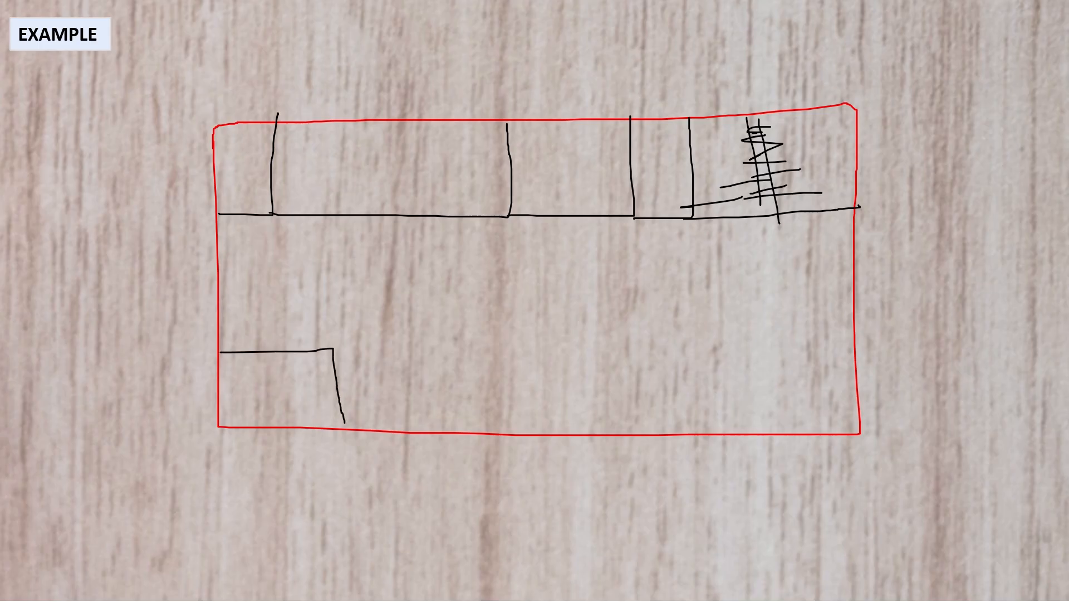
drag(259, 382, 320, 409)
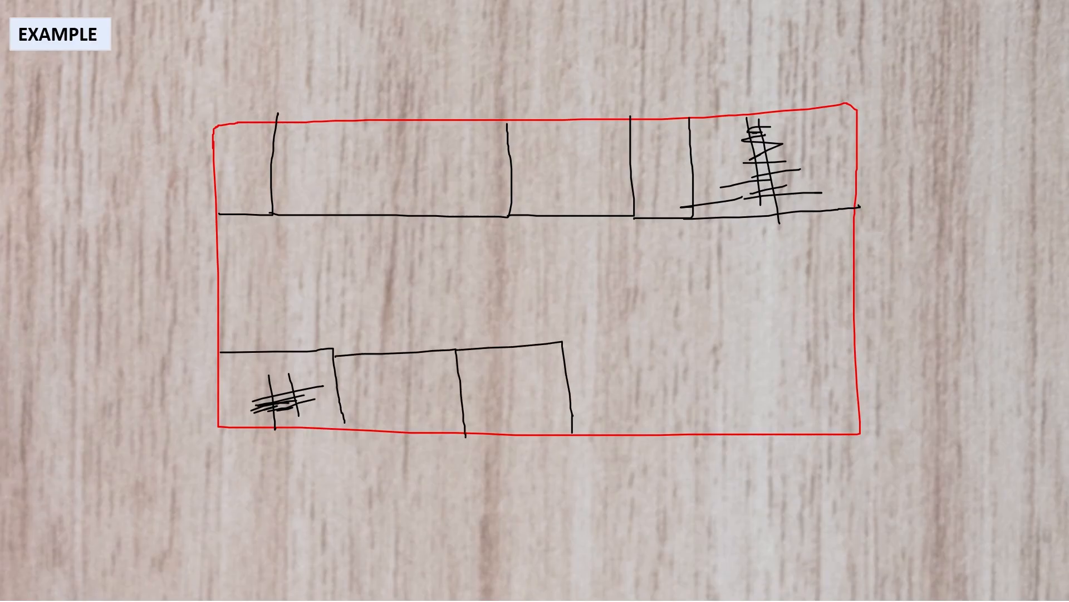
drag(566, 337, 665, 426)
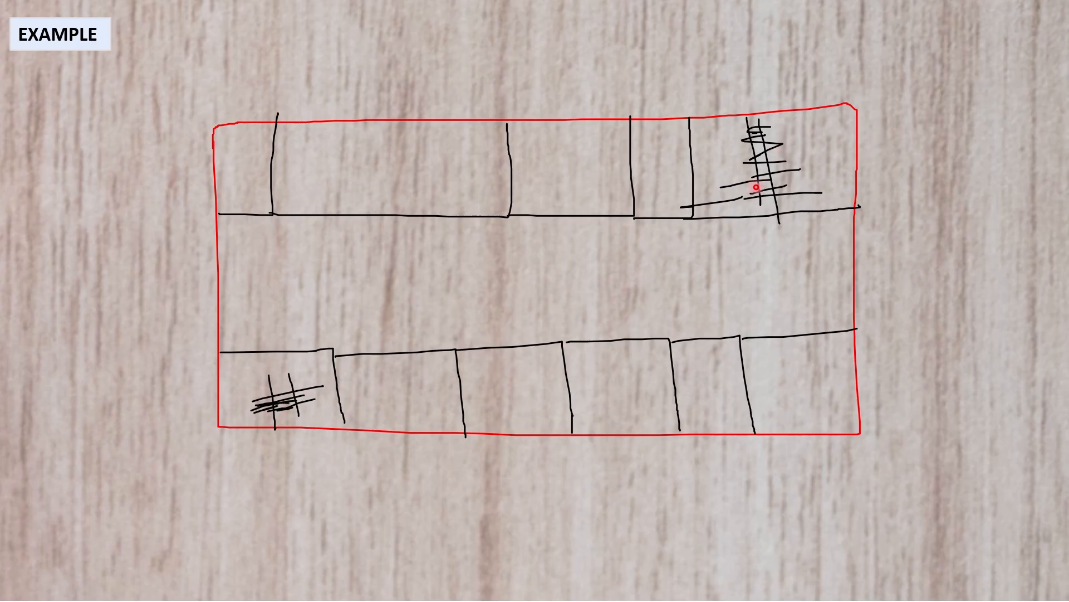
drag(943, 220, 944, 277)
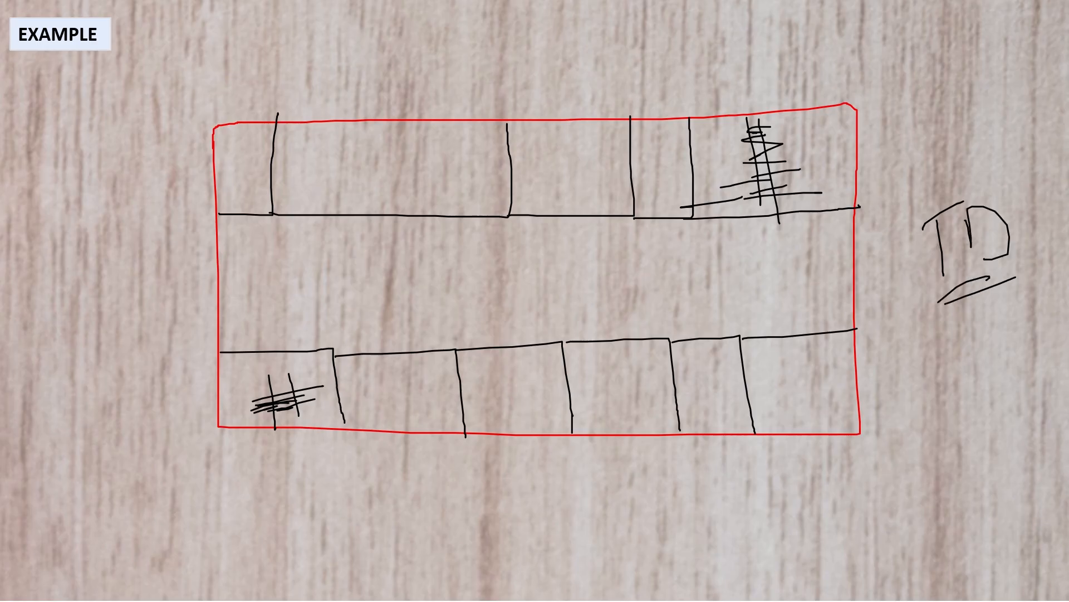
Write a circled 61 m note beside TD on the floor plan
text(6)
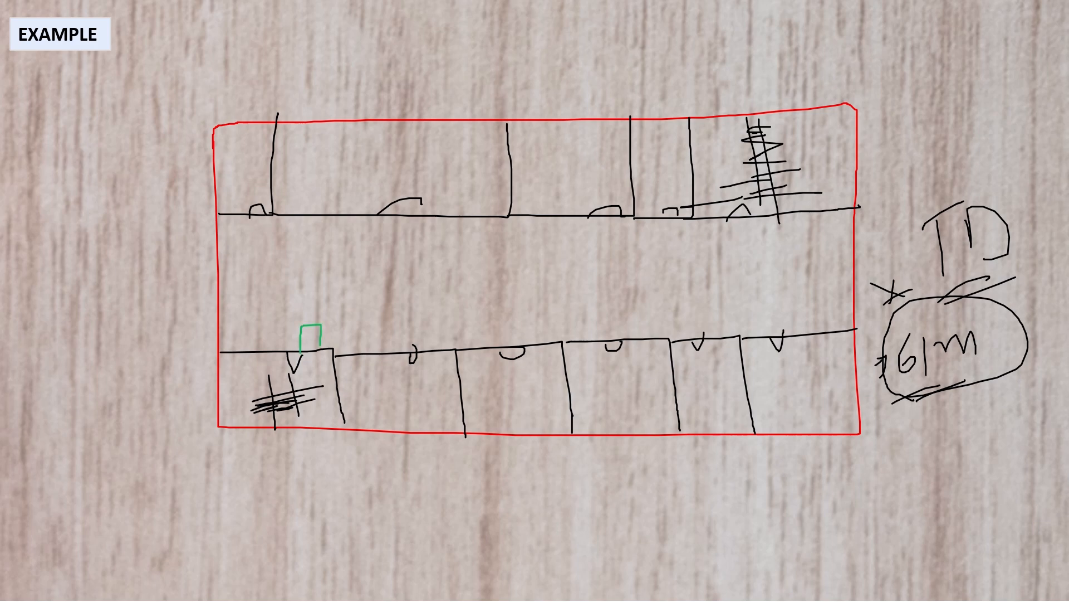
drag(304, 338, 314, 347)
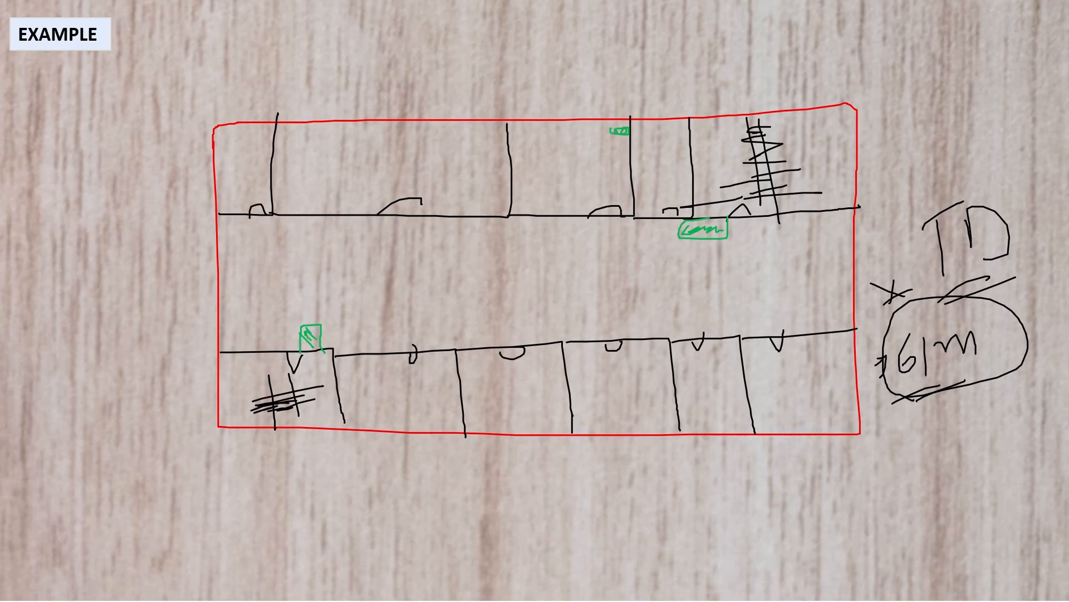
Draw arrowed green routes from an upper and a lower room down the corridor
drag(617, 136, 618, 205)
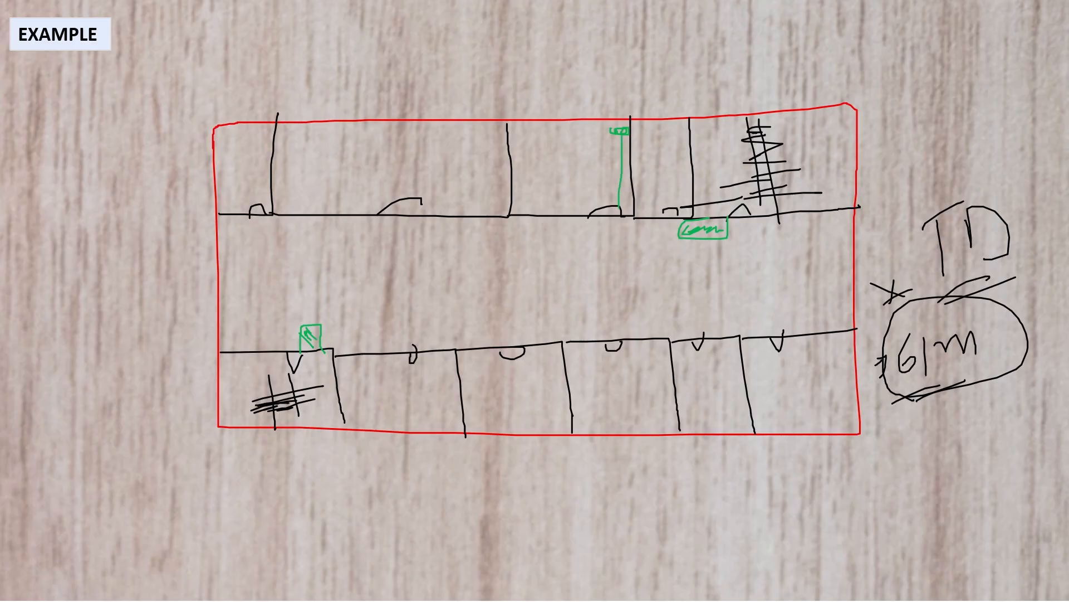
drag(617, 212, 328, 325)
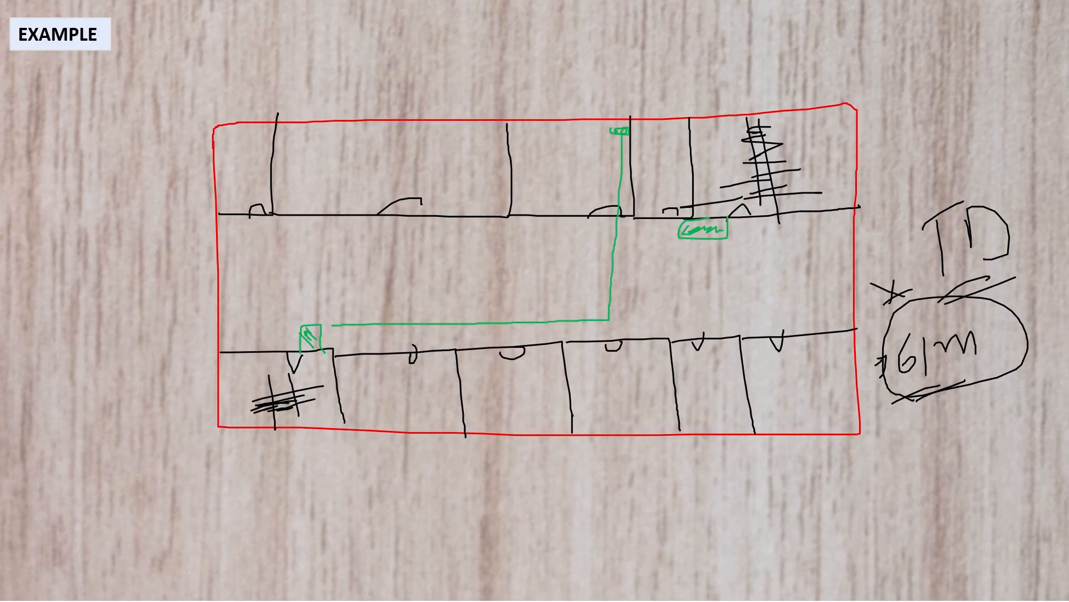
drag(614, 321, 328, 329)
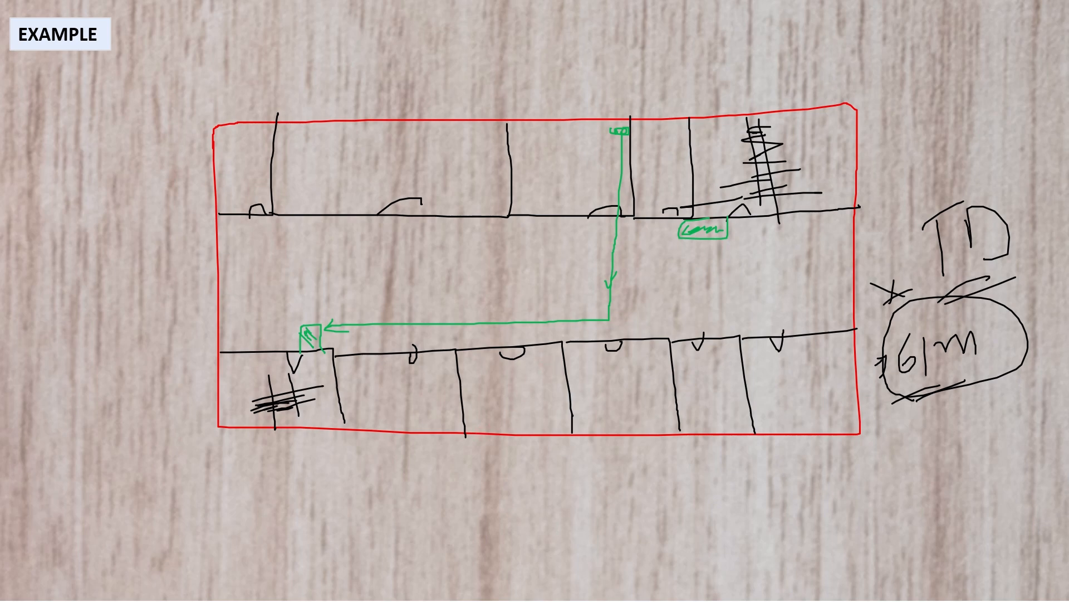
drag(464, 430, 689, 324)
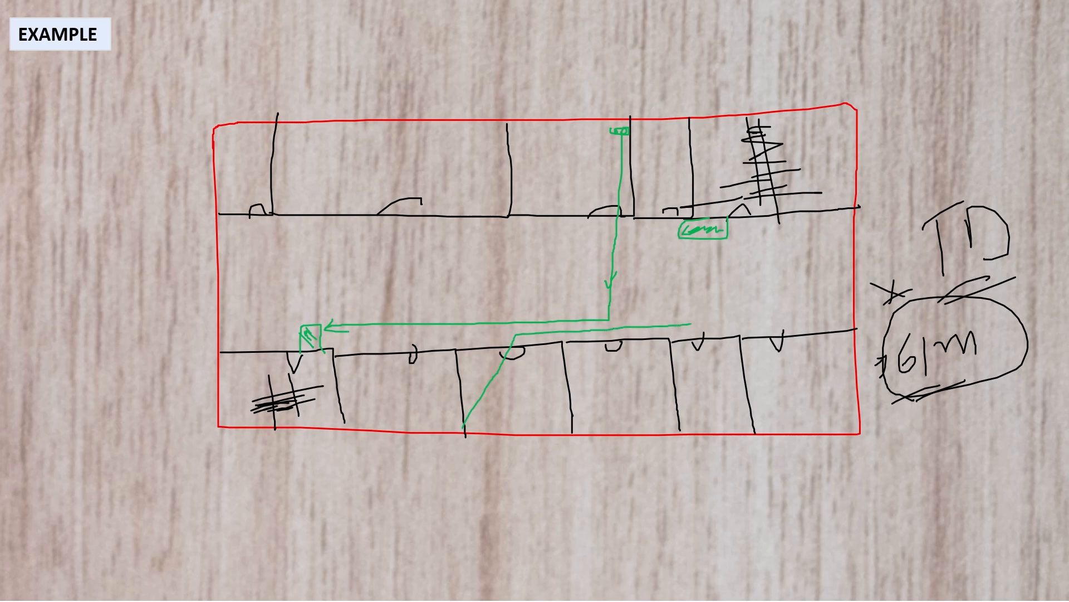
drag(695, 235, 695, 334)
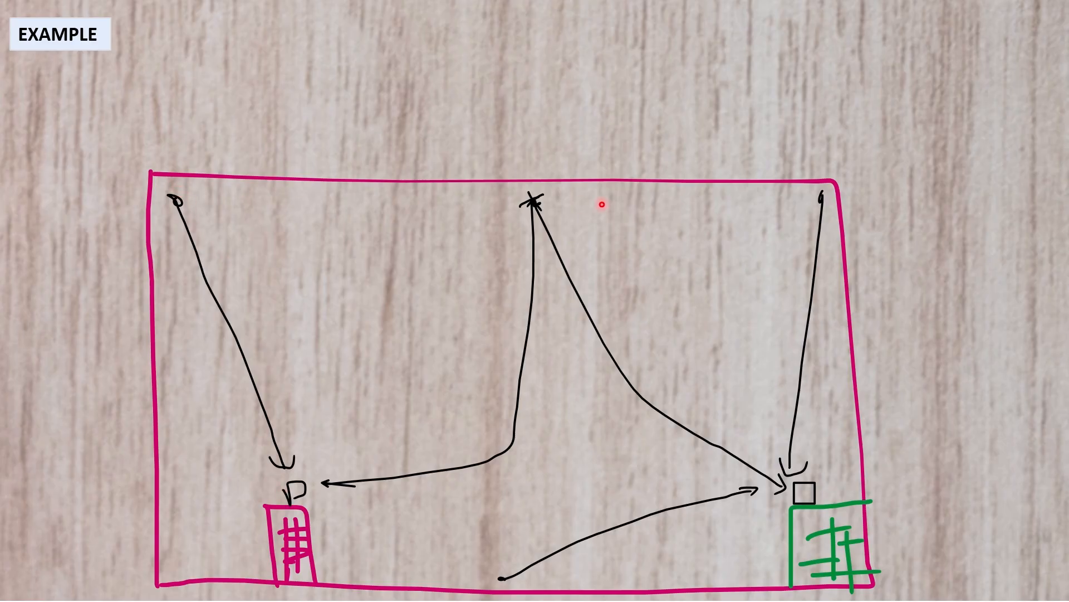
mouse_move(290, 490)
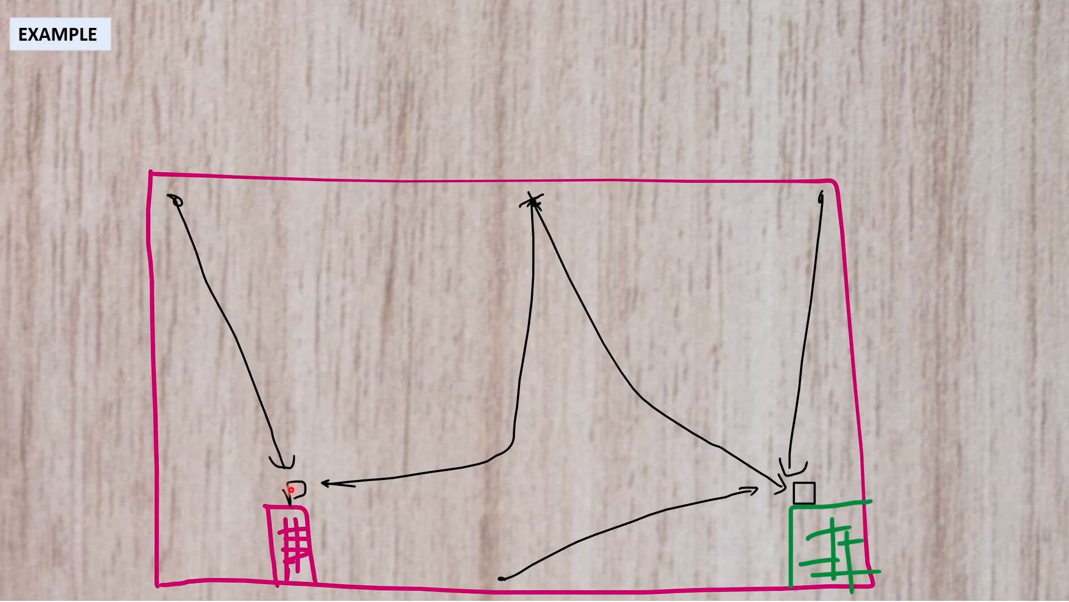
mouse_move(825, 264)
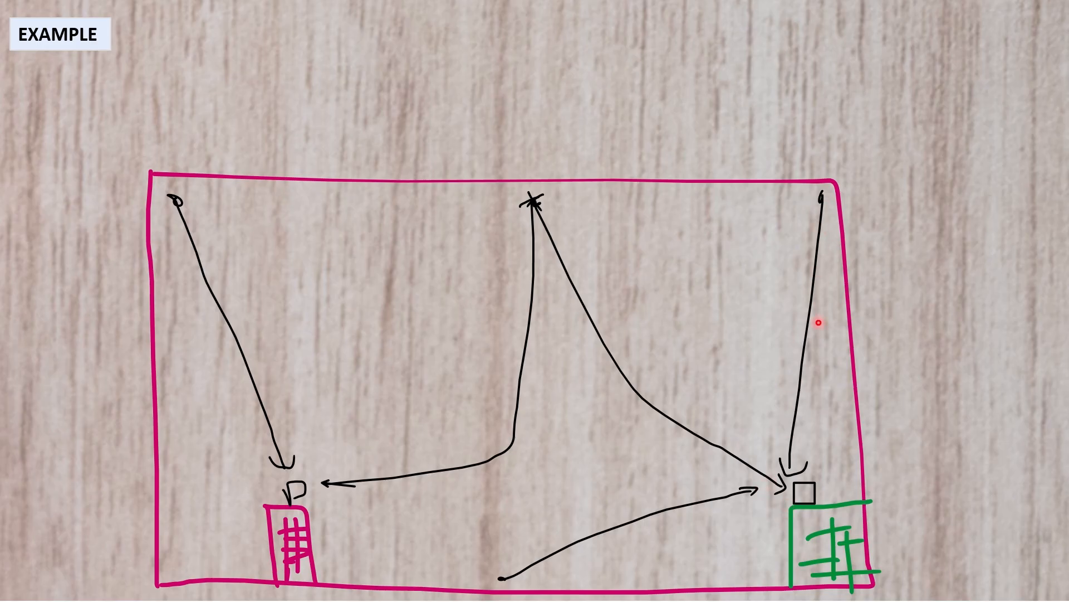
mouse_move(499, 239)
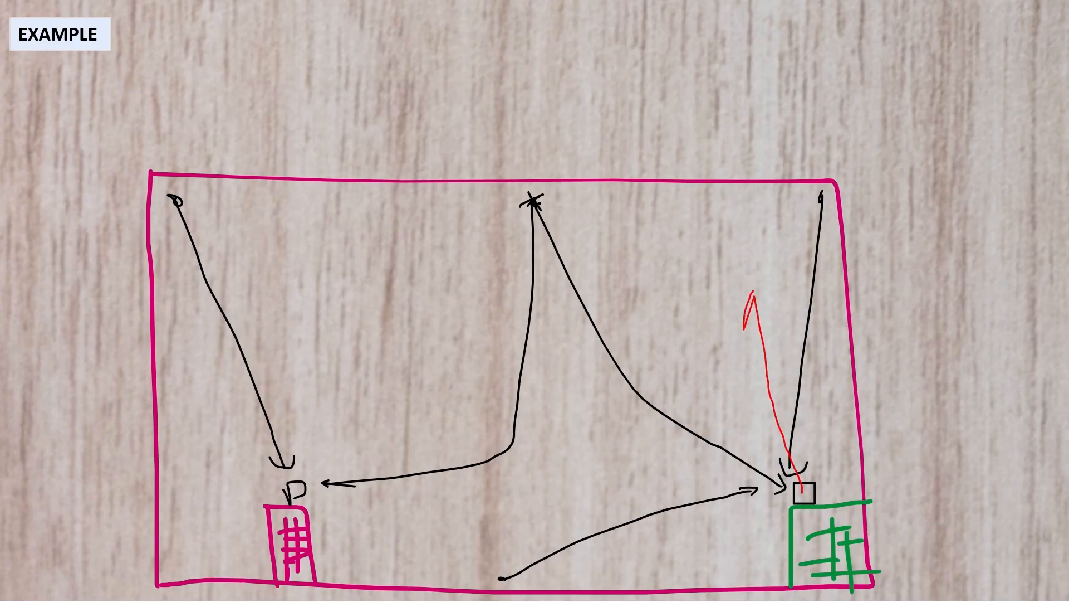
Sketch red inner rooms, a 61 m arrow to the right pull station, and coverage circles
drag(757, 293, 809, 317)
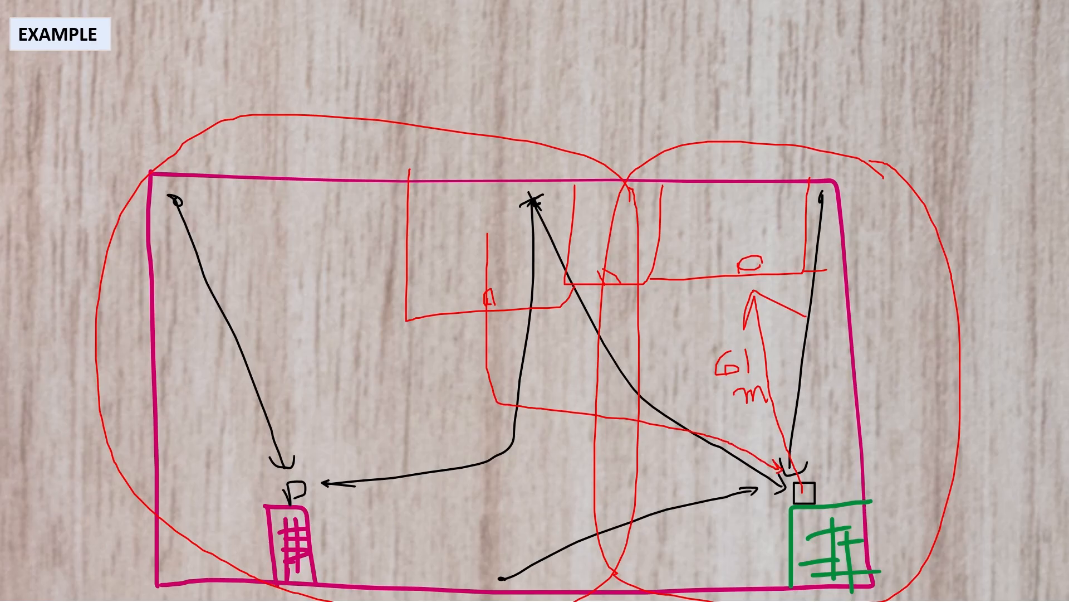
drag(412, 197, 487, 234)
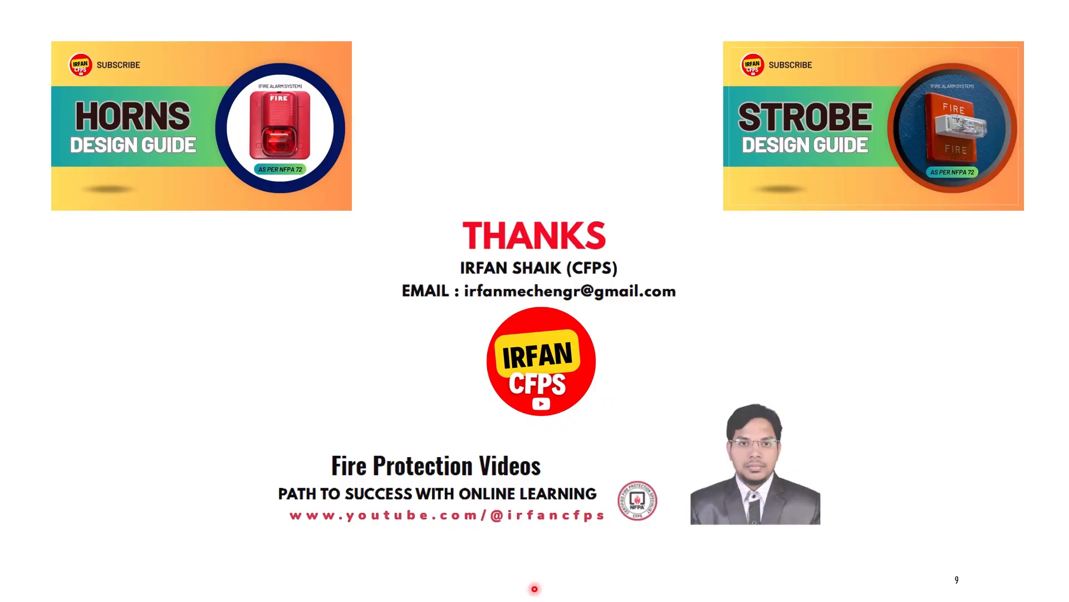
mouse_move(437, 242)
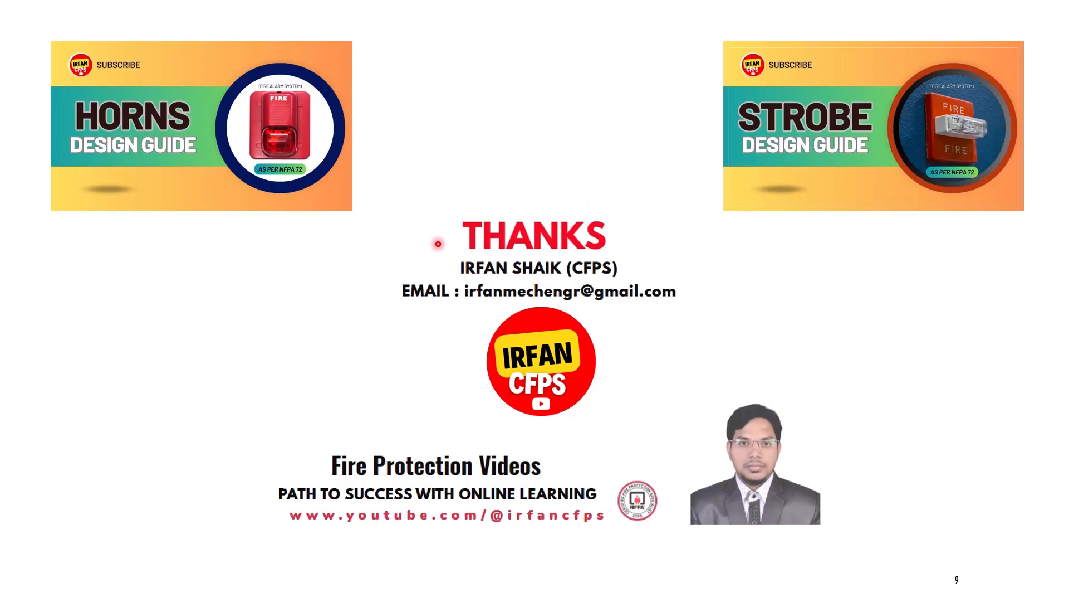
mouse_move(578, 395)
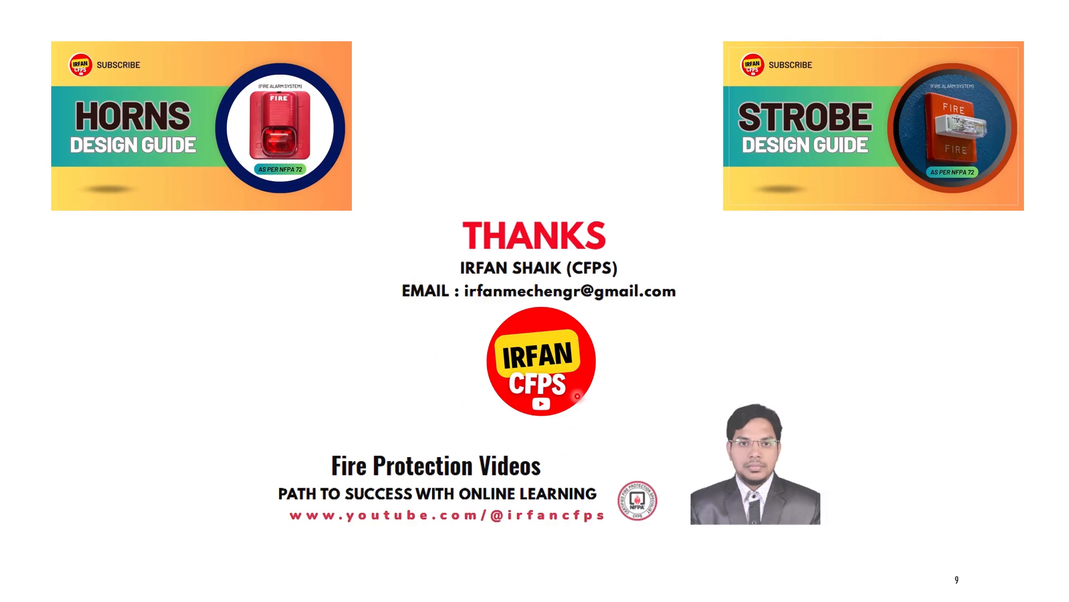
mouse_move(255, 191)
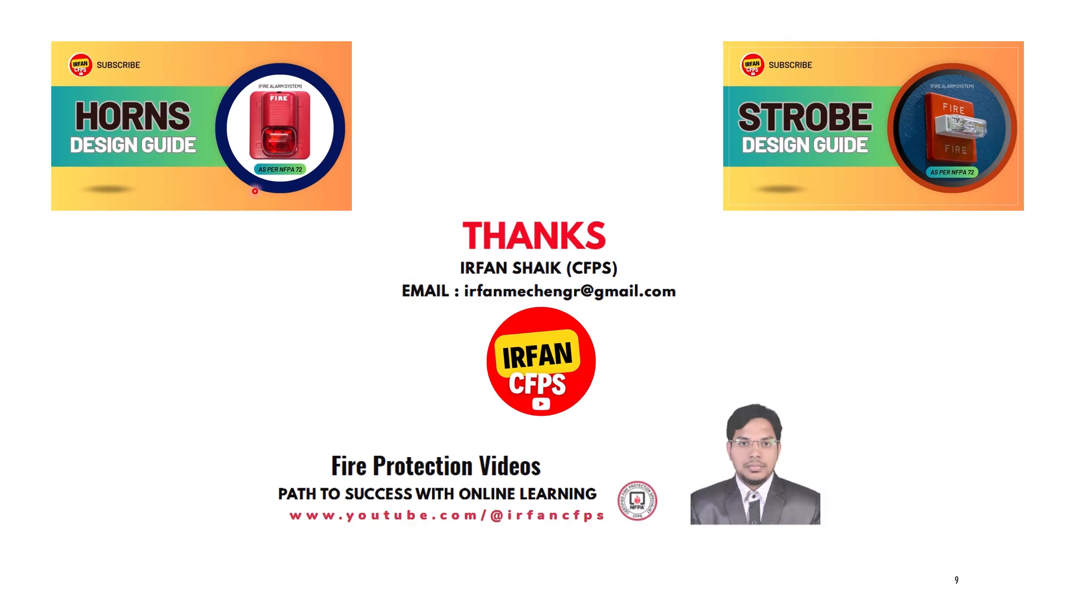